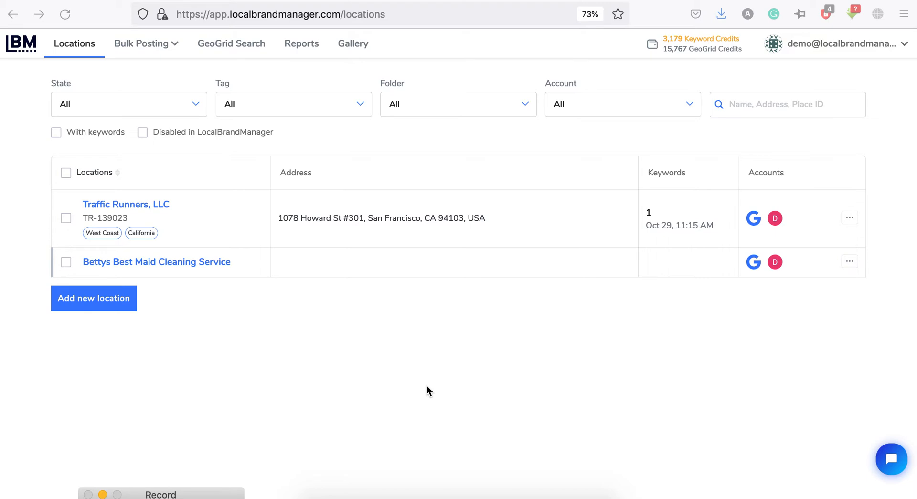
{"action": "mouse_move", "coordinate": [423, 399]}
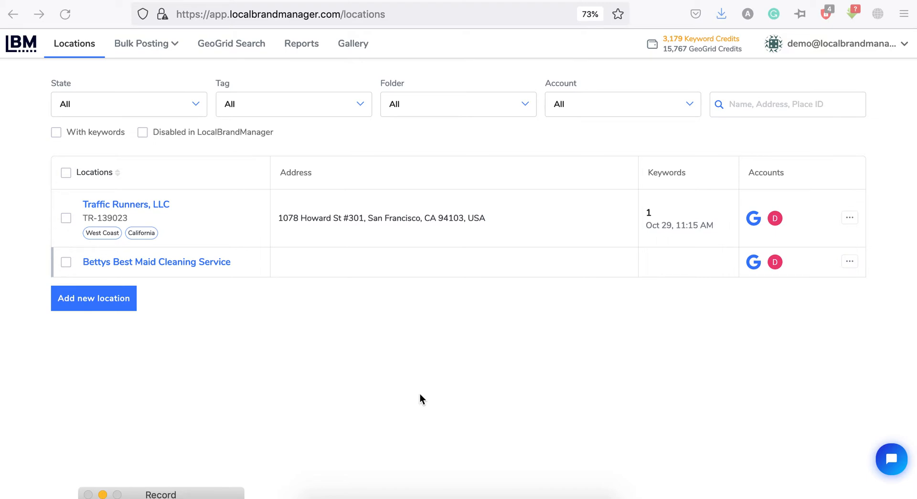
{"action": "mouse_move", "coordinate": [300, 457]}
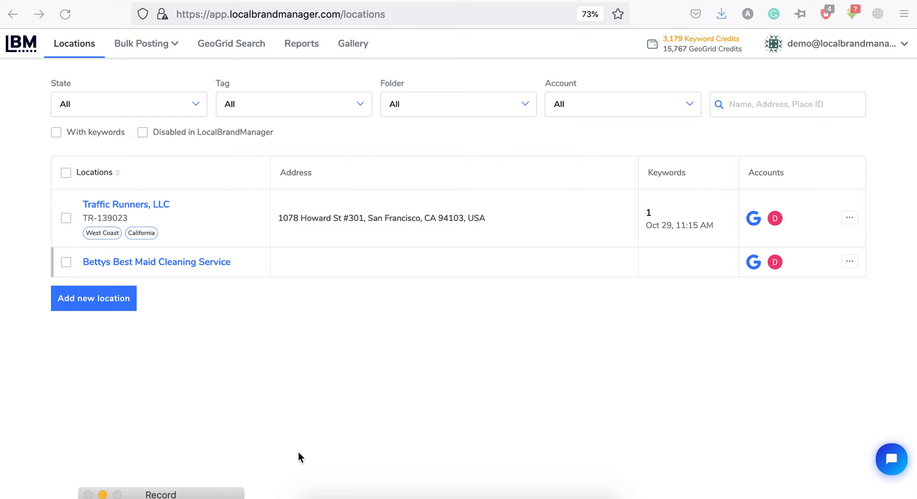
{"action": "mouse_move", "coordinate": [74, 43]}
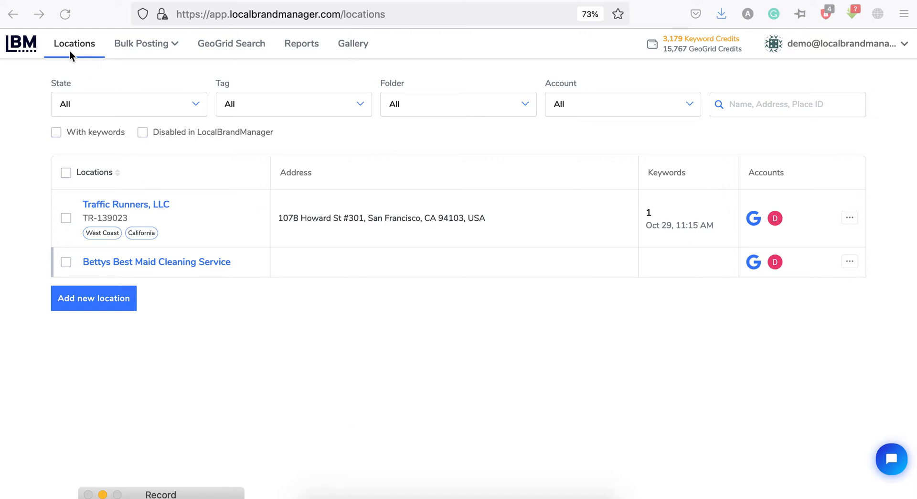
{"action": "mouse_move", "coordinate": [94, 298]}
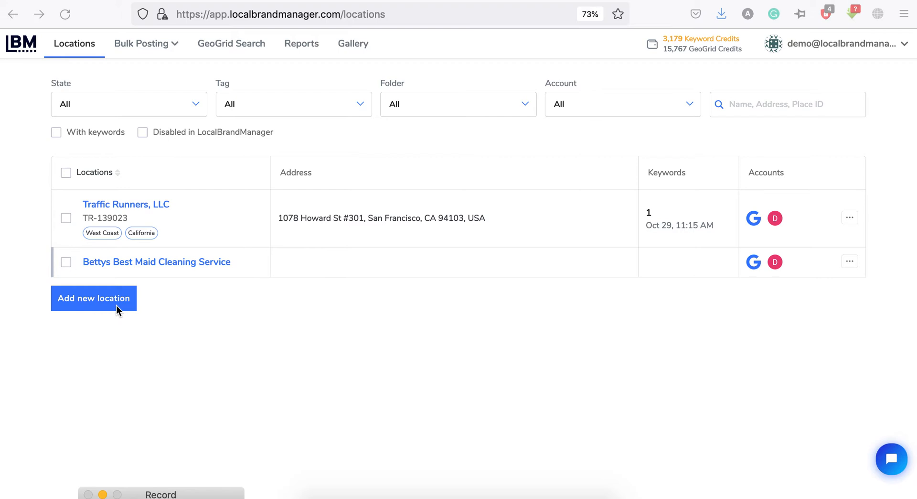
{"action": "mouse_move", "coordinate": [117, 310]}
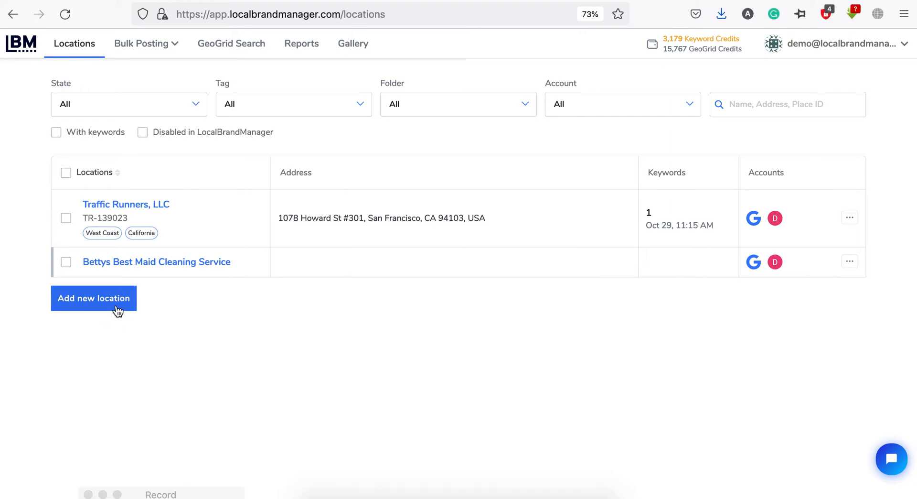
- Open the Add new location panel, which defaults to keyword search over a world map
{"action": "left_click", "coordinate": [94, 298]}
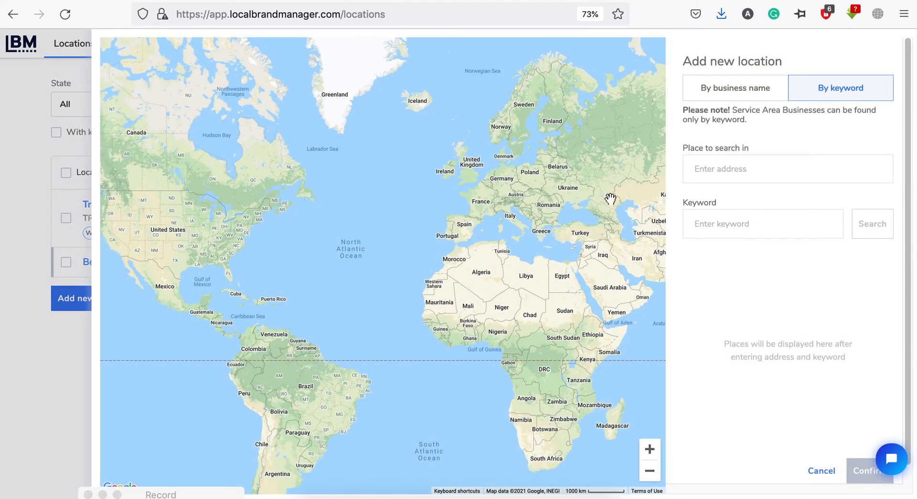
{"action": "mouse_move", "coordinate": [669, 112]}
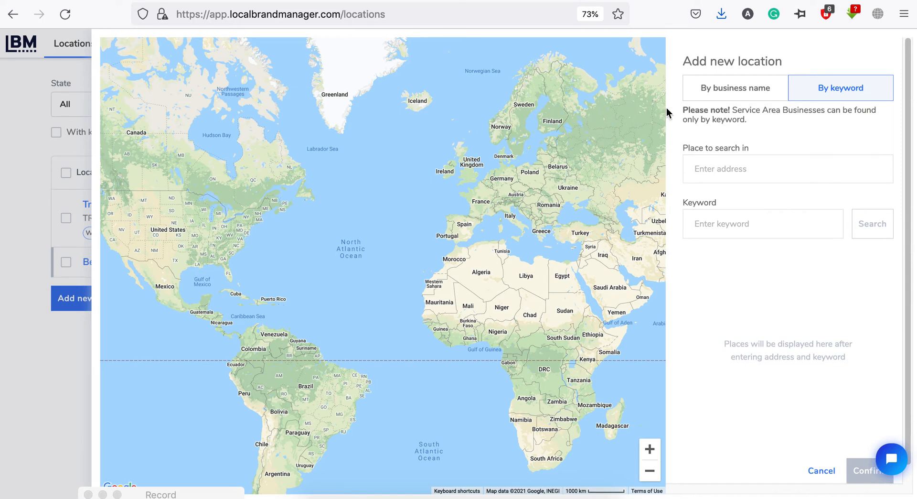
{"action": "mouse_move", "coordinate": [735, 88]}
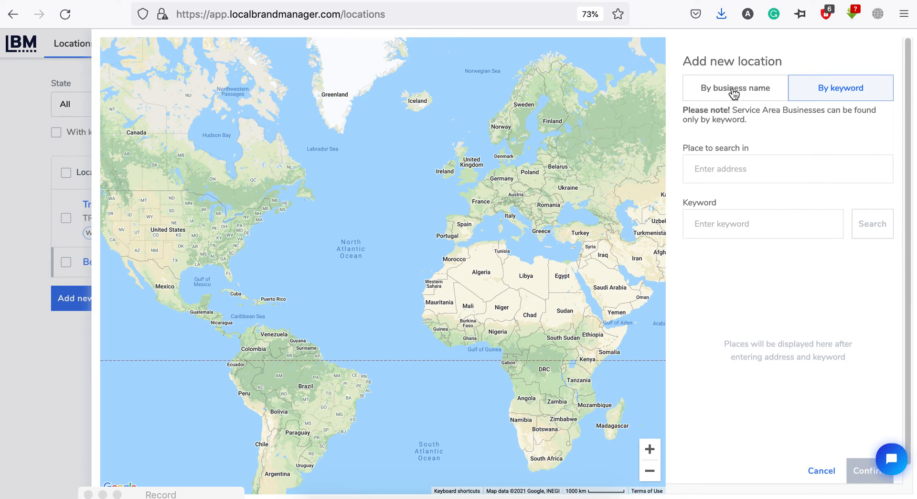
{"action": "mouse_move", "coordinate": [852, 97]}
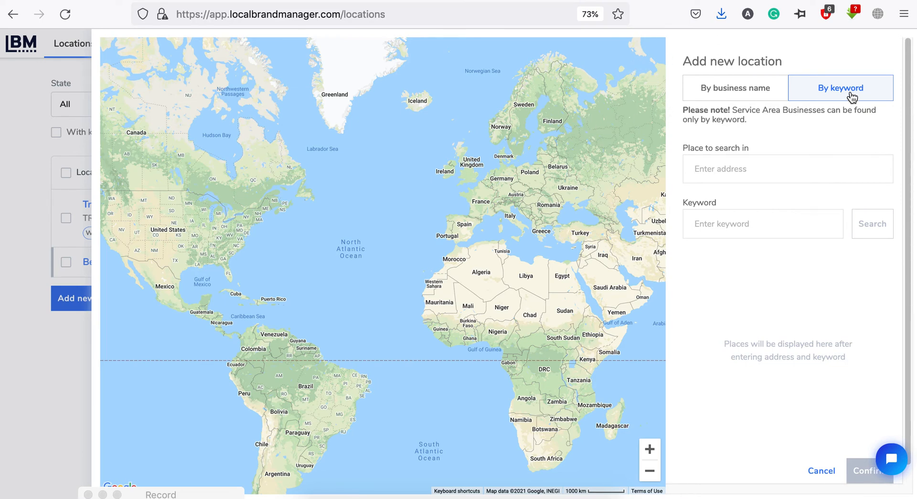
{"action": "mouse_move", "coordinate": [818, 146]}
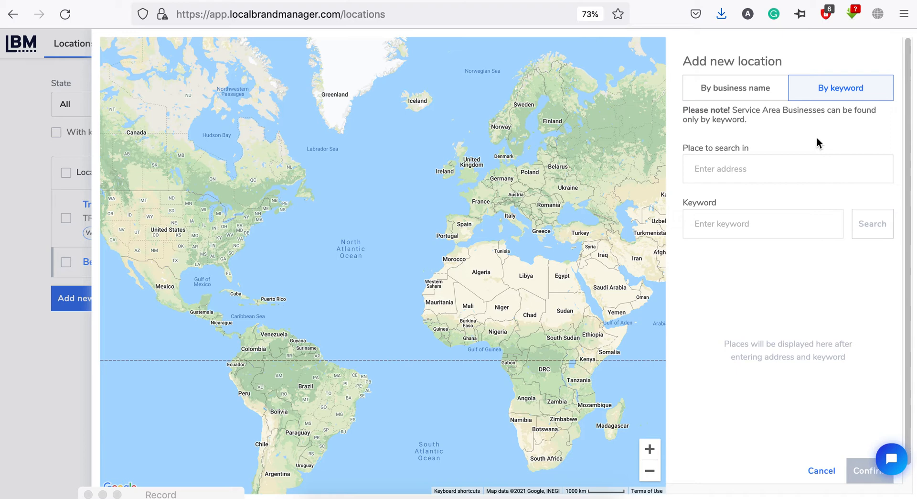
{"action": "mouse_move", "coordinate": [801, 159]}
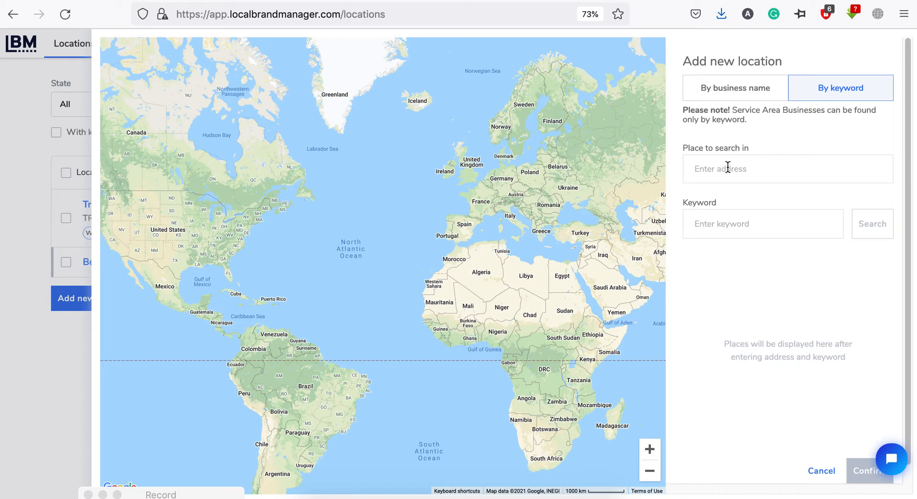
{"action": "mouse_move", "coordinate": [843, 453]}
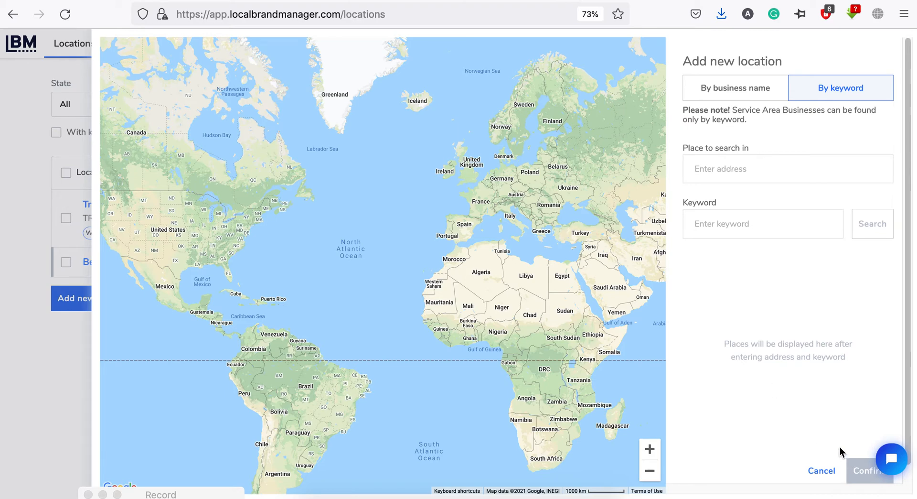
{"action": "mouse_move", "coordinate": [839, 449]}
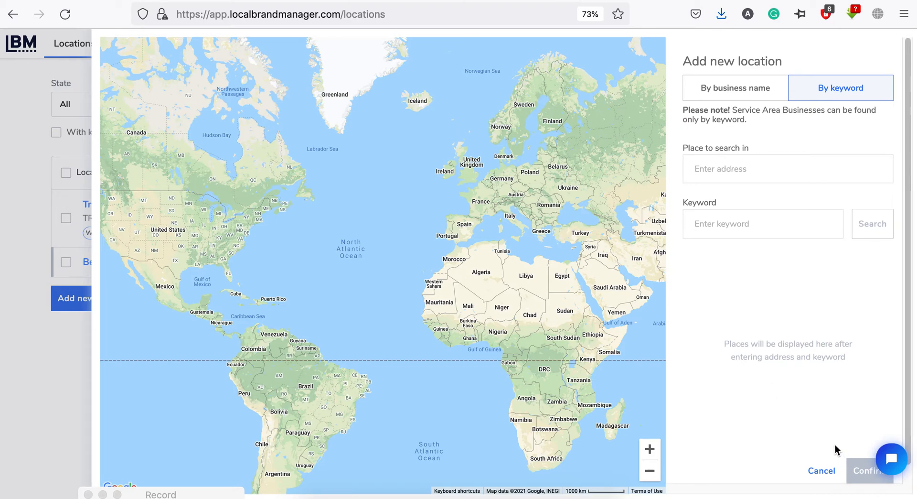
{"action": "mouse_move", "coordinate": [740, 379]}
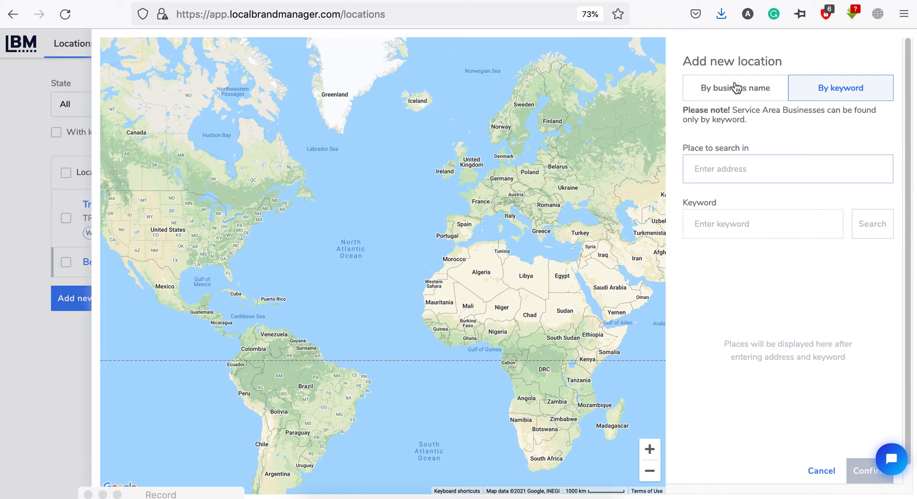
- Search by business name and pick Plumber Manor Country House Hotel from the suggestions
{"action": "left_click", "coordinate": [735, 88]}
{"action": "type", "text": "plumber"}
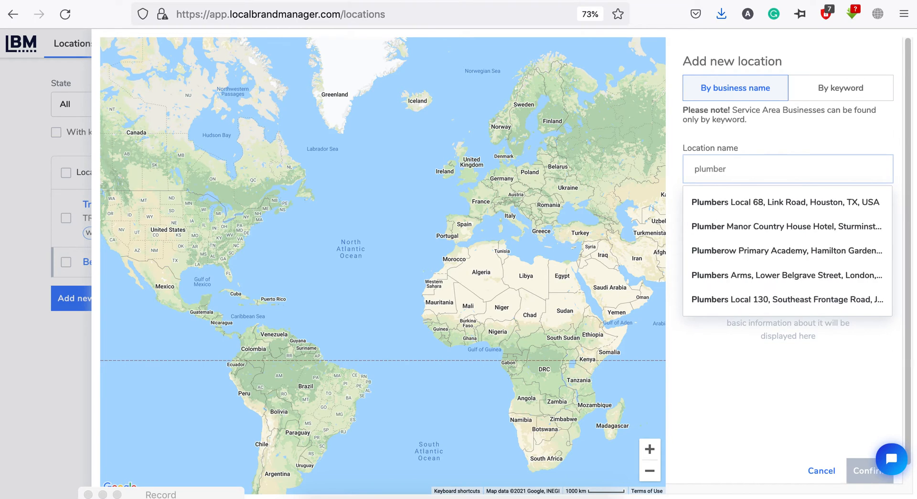
{"action": "left_click", "coordinate": [787, 227]}
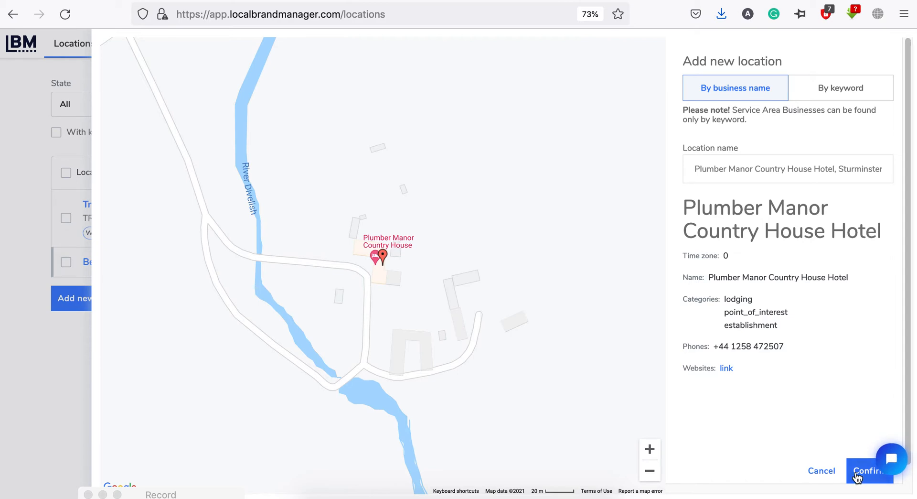
{"action": "mouse_move", "coordinate": [57, 384]}
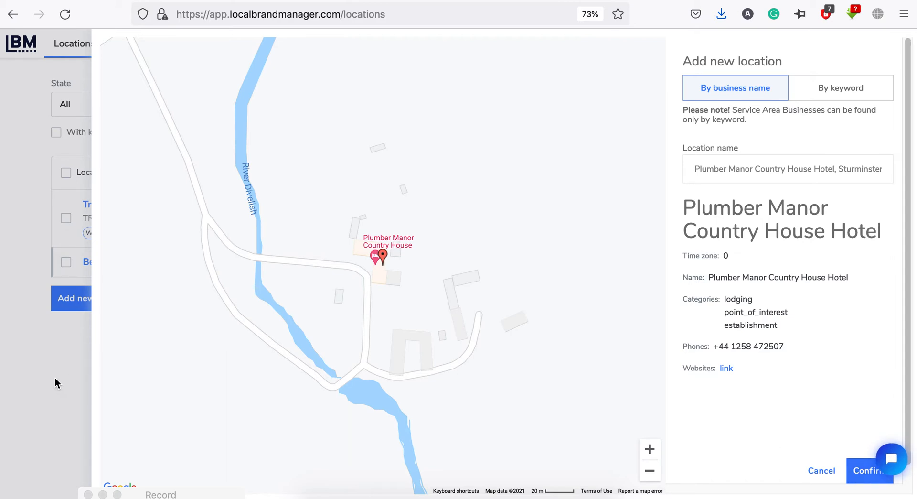
{"action": "mouse_move", "coordinate": [663, 101]}
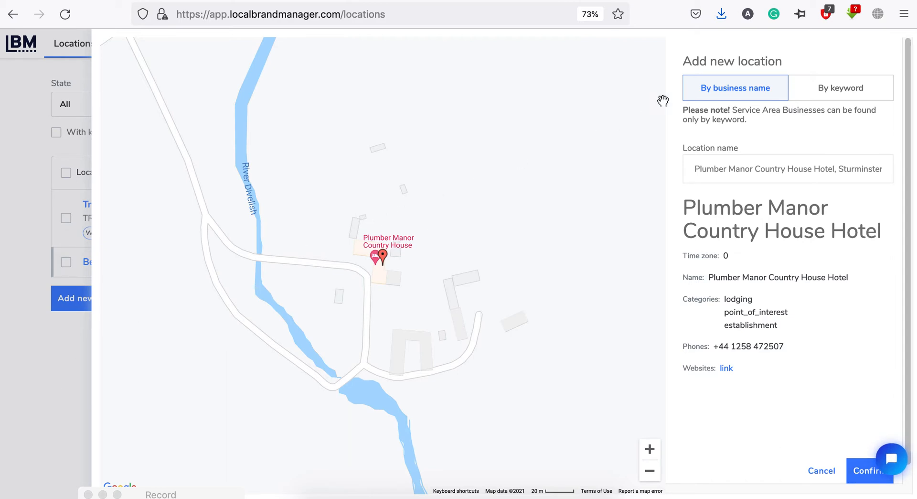
- Return to keyword mode and search for 'roofers' in CA, USA
{"action": "left_click", "coordinate": [842, 88]}
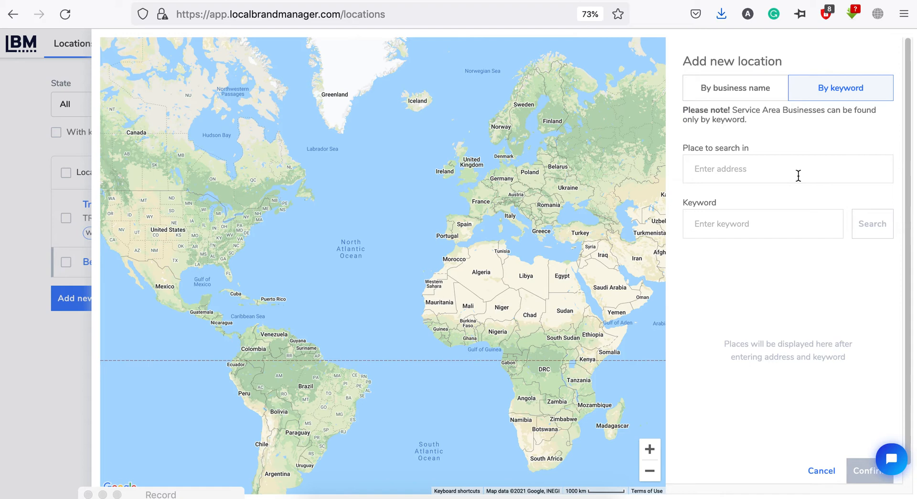
{"action": "mouse_move", "coordinate": [762, 211]}
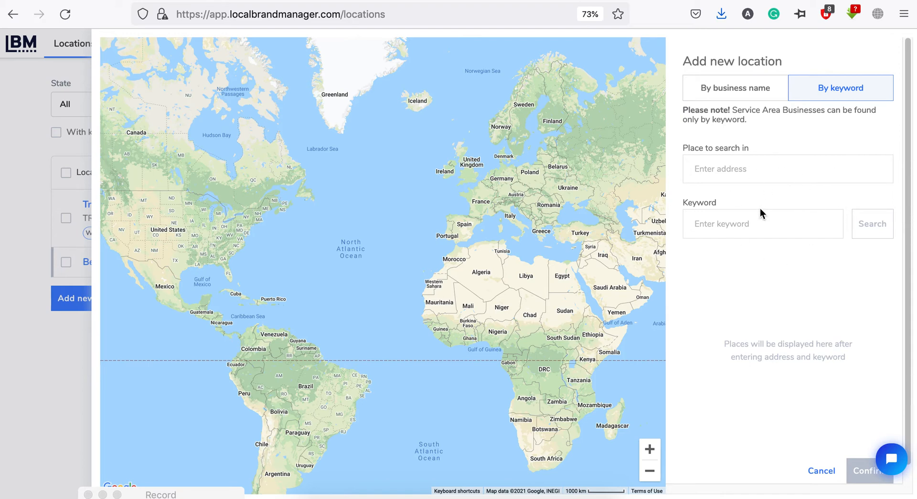
{"action": "left_click", "coordinate": [788, 168]}
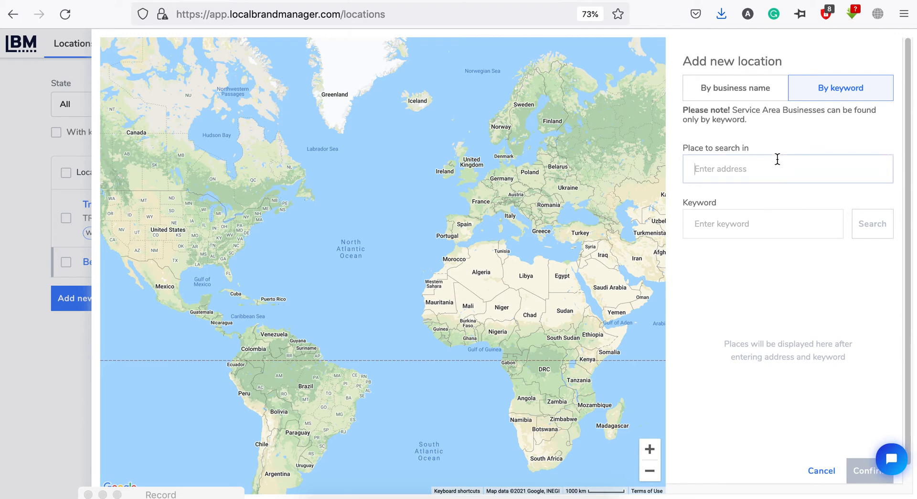
{"action": "type", "text": "r"}
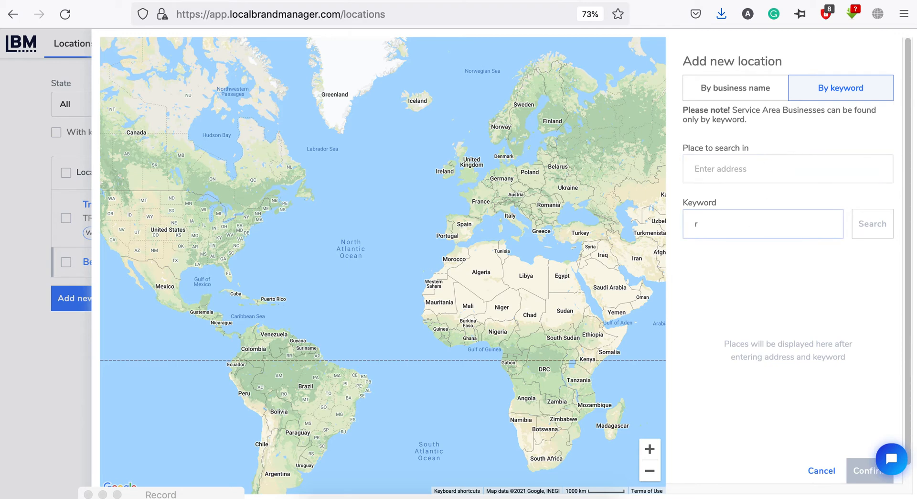
{"action": "type", "text": "oofers"}
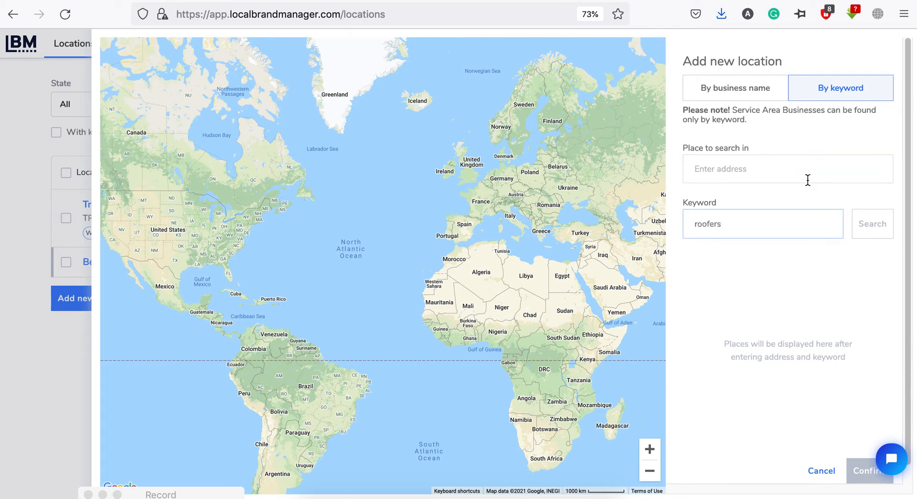
{"action": "type", "text": "ca"}
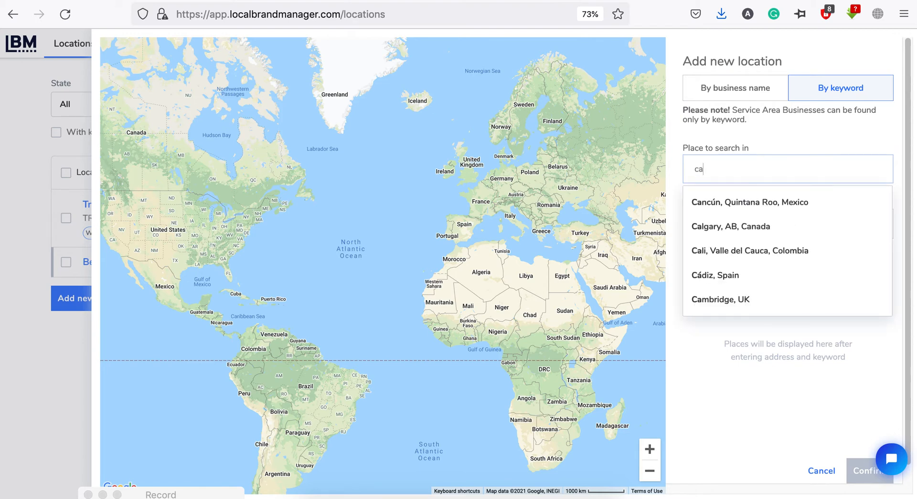
{"action": "type", "text": ", usa"}
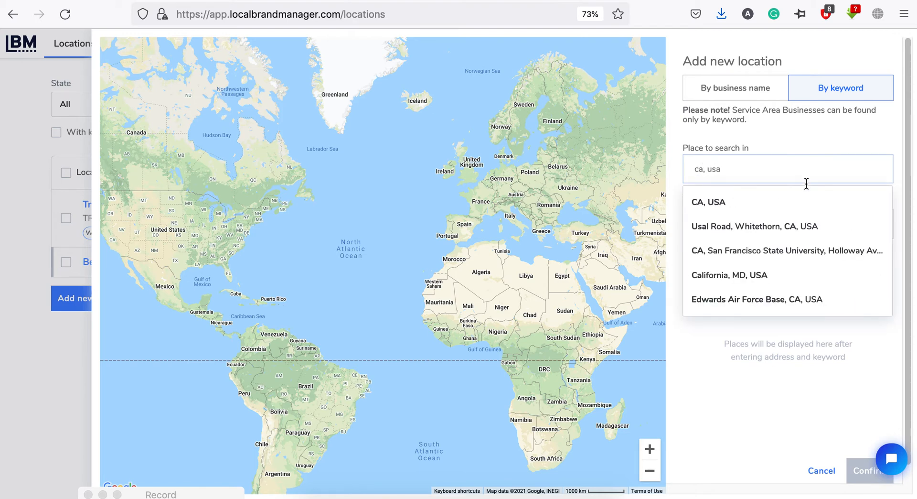
{"action": "left_click", "coordinate": [708, 202]}
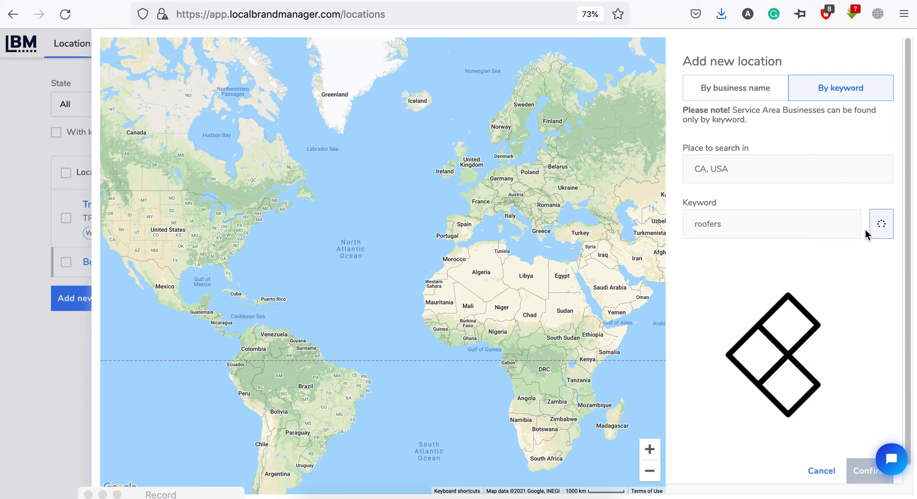
- Tick Garcia's Kingdom Roofing Inc. in the roofer results and confirm adding it
{"action": "left_click", "coordinate": [872, 223]}
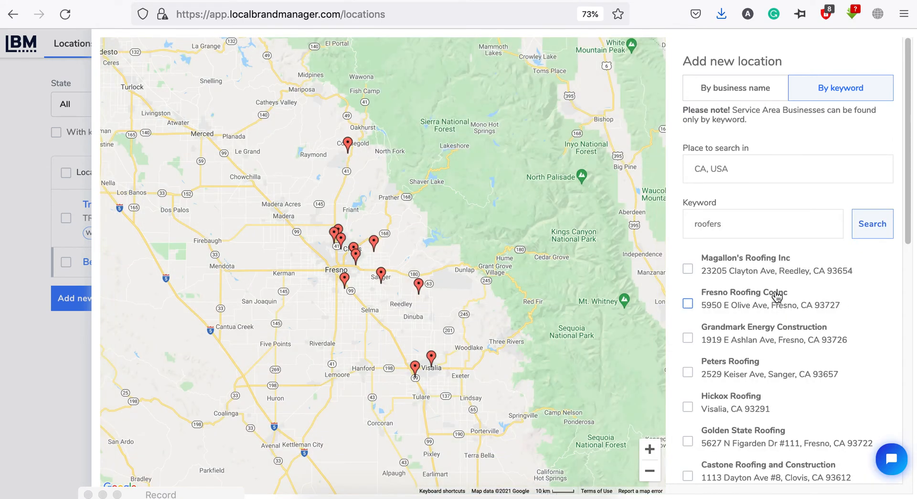
{"action": "scroll", "scroll_direction": "down", "scroll_amount": 3}
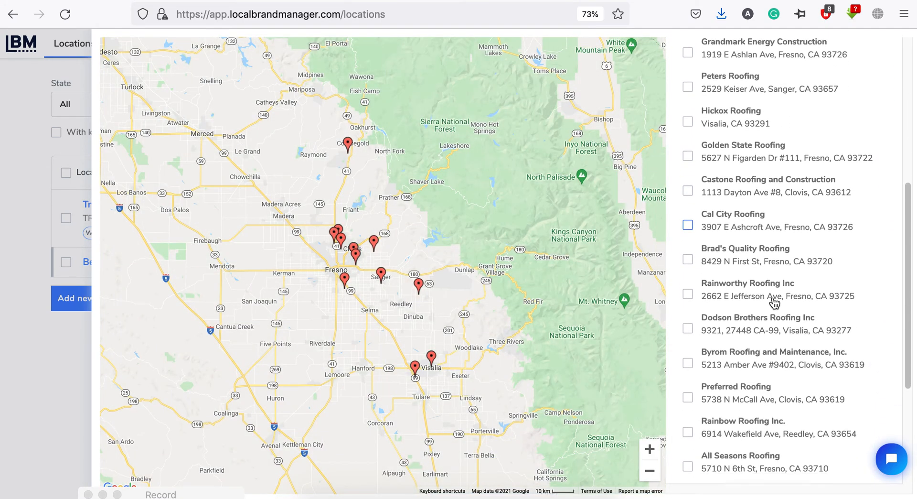
{"action": "scroll", "scroll_direction": "down", "scroll_amount": 3}
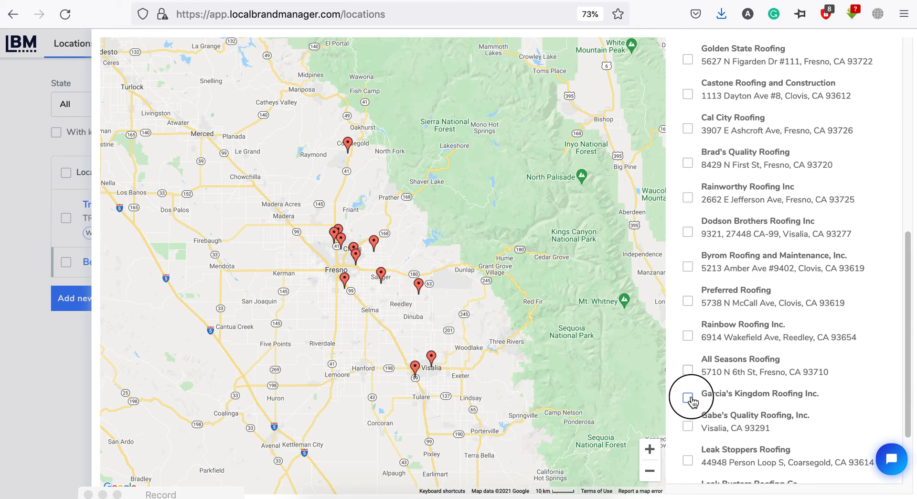
{"action": "left_click", "coordinate": [688, 397]}
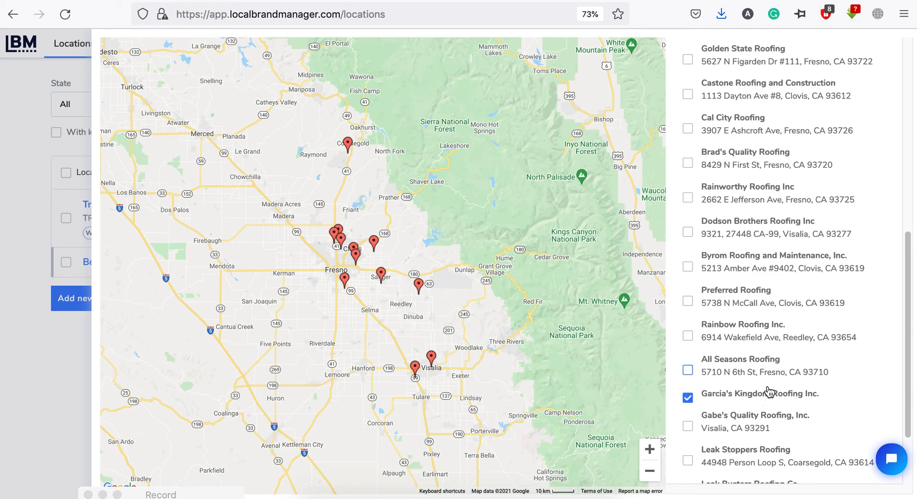
{"action": "scroll", "scroll_direction": "down", "scroll_amount": 3}
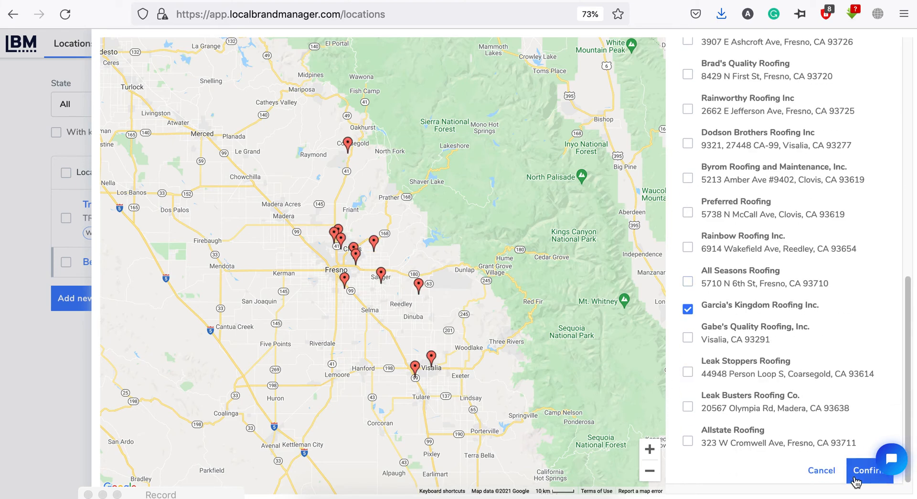
{"action": "left_click", "coordinate": [870, 470]}
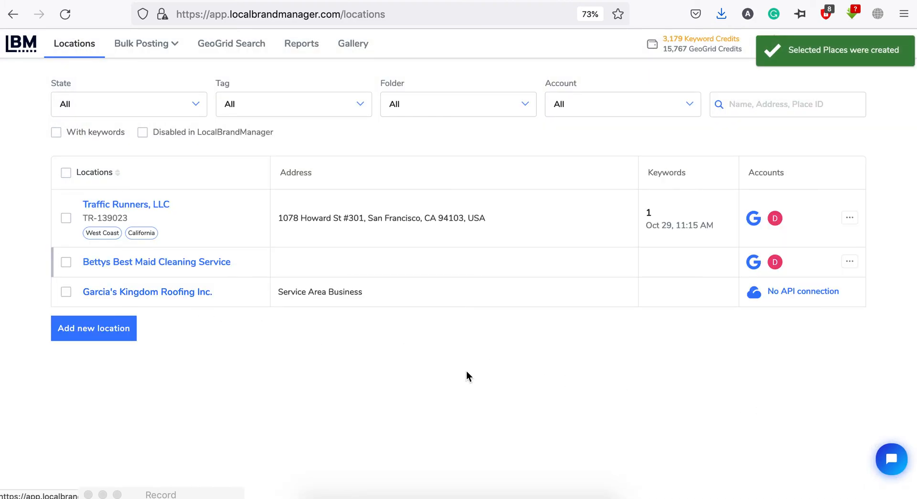
{"action": "mouse_move", "coordinate": [755, 292]}
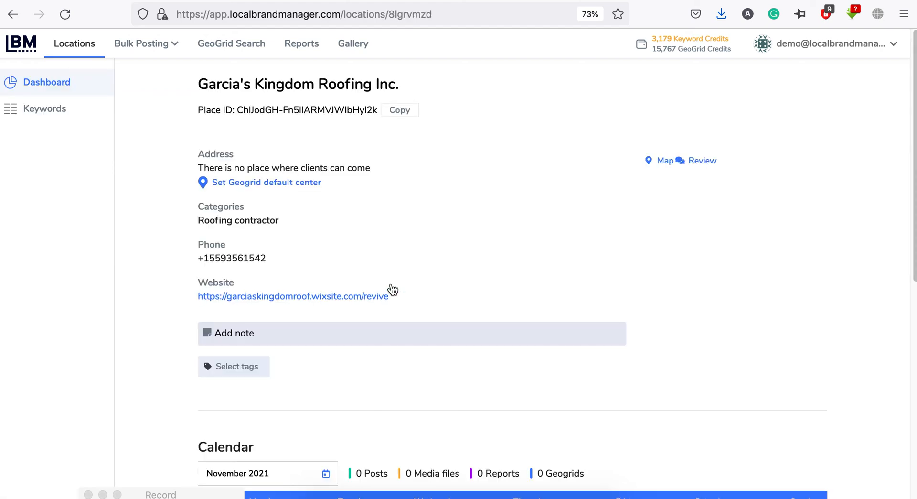
- Open Keywords, choose Track Keywords, and review the empty Local/Organic/Organic Mobile form
{"action": "left_click", "coordinate": [44, 108]}
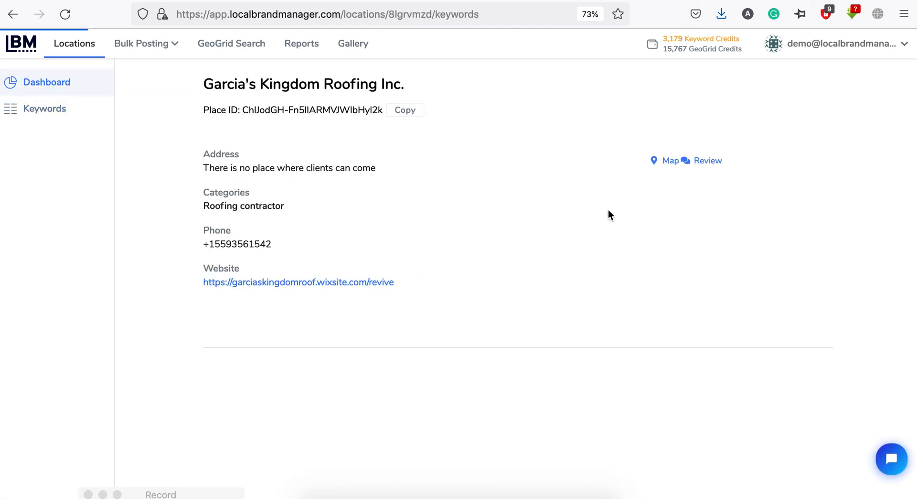
{"action": "left_click", "coordinate": [44, 108]}
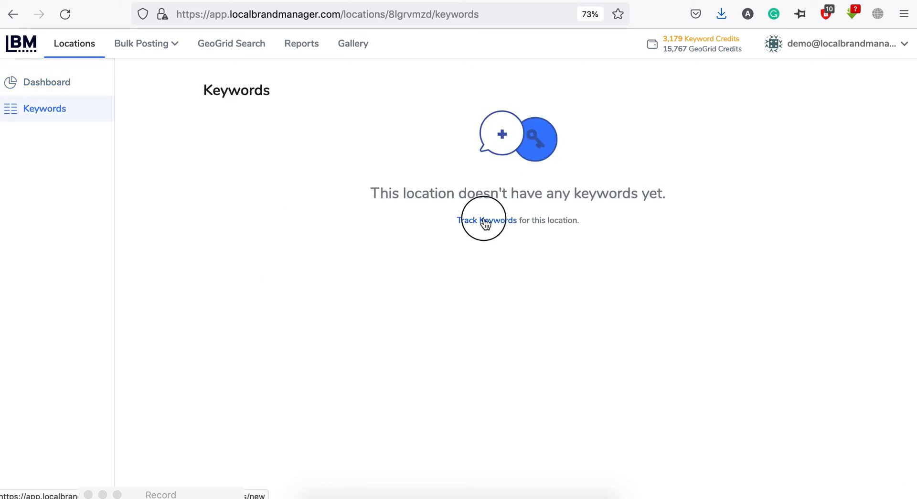
{"action": "left_click", "coordinate": [487, 220]}
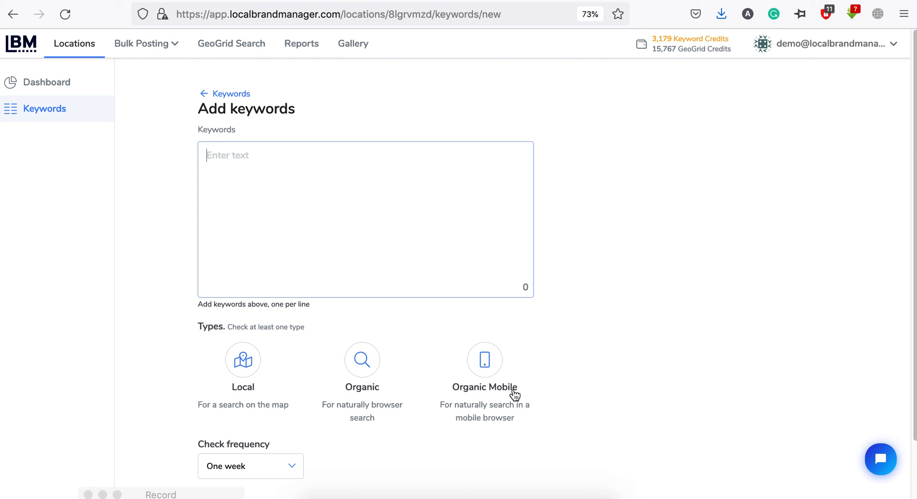
{"action": "scroll", "scroll_direction": "down", "scroll_amount": 3}
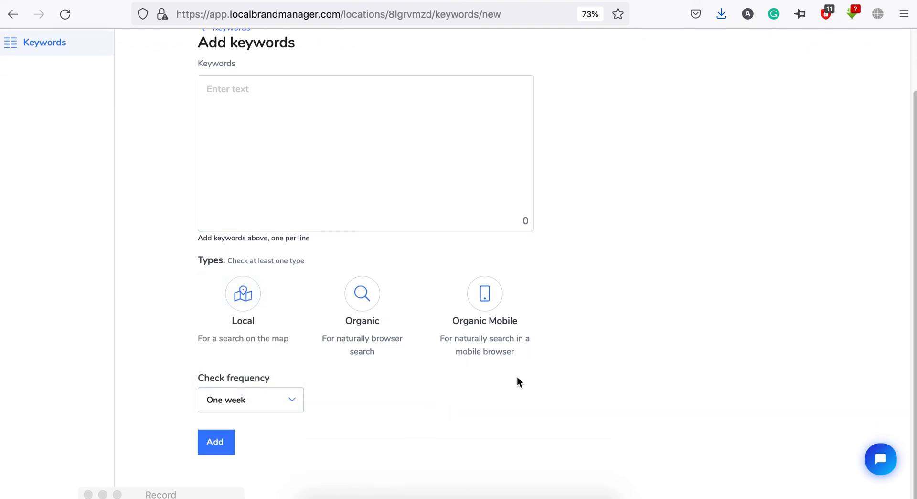
{"action": "scroll", "scroll_direction": "up", "scroll_amount": 3}
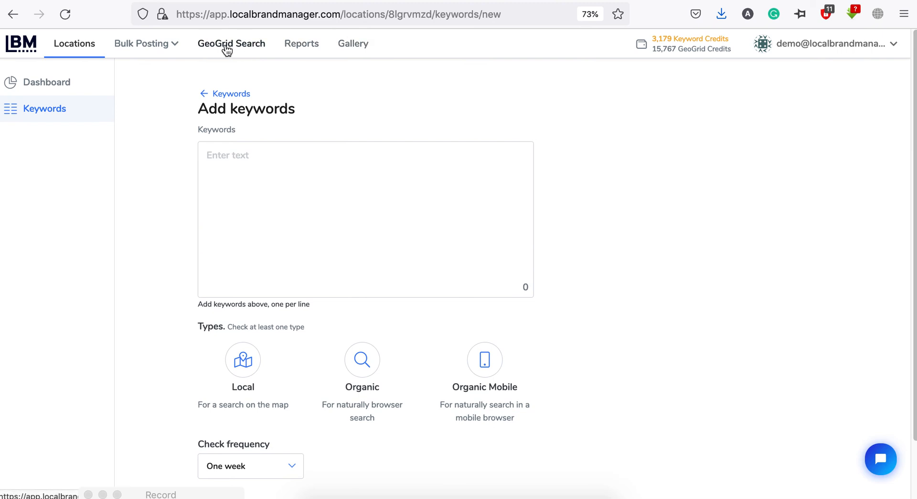
- Start a scheduled geogrid config for Garcia's Kingdom Roofing Inc., then open Live Geogrids
{"action": "left_click", "coordinate": [231, 43]}
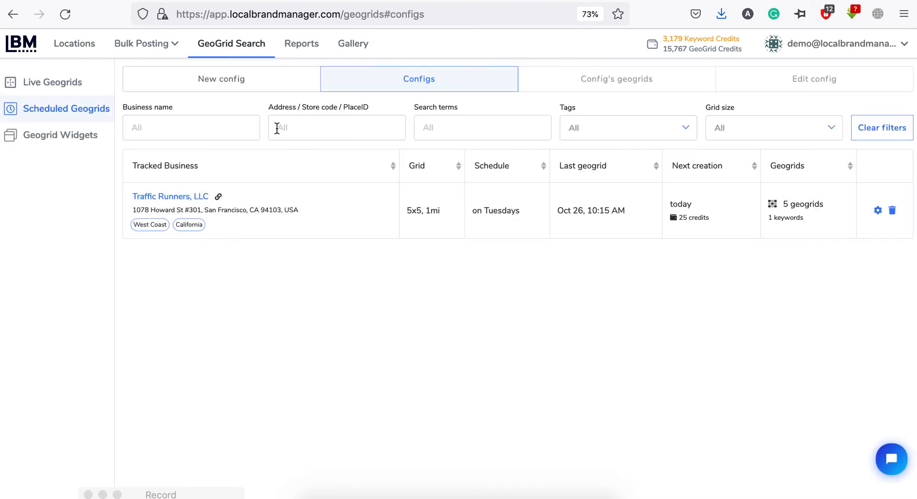
{"action": "mouse_move", "coordinate": [269, 133]}
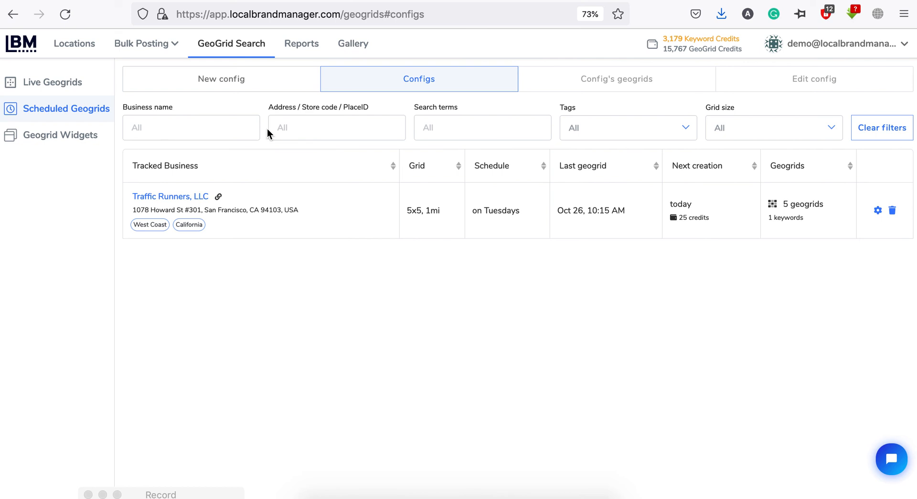
{"action": "mouse_move", "coordinate": [234, 105]}
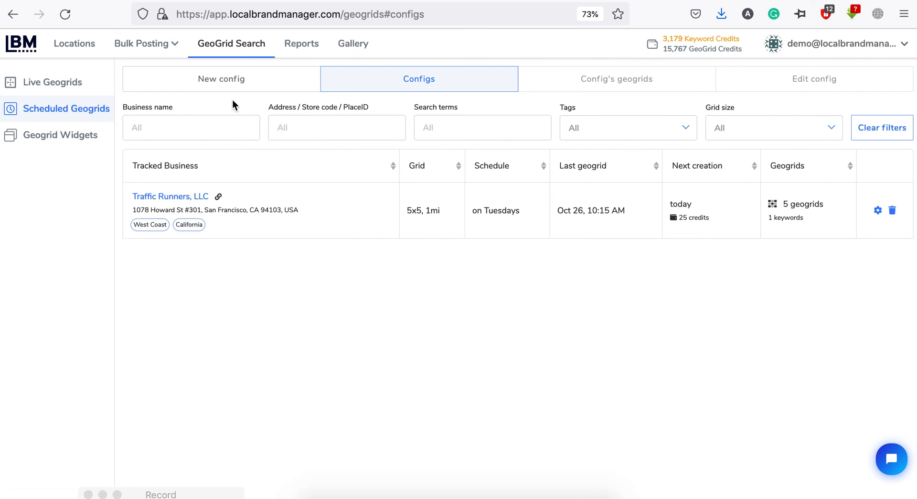
{"action": "left_click", "coordinate": [220, 79]}
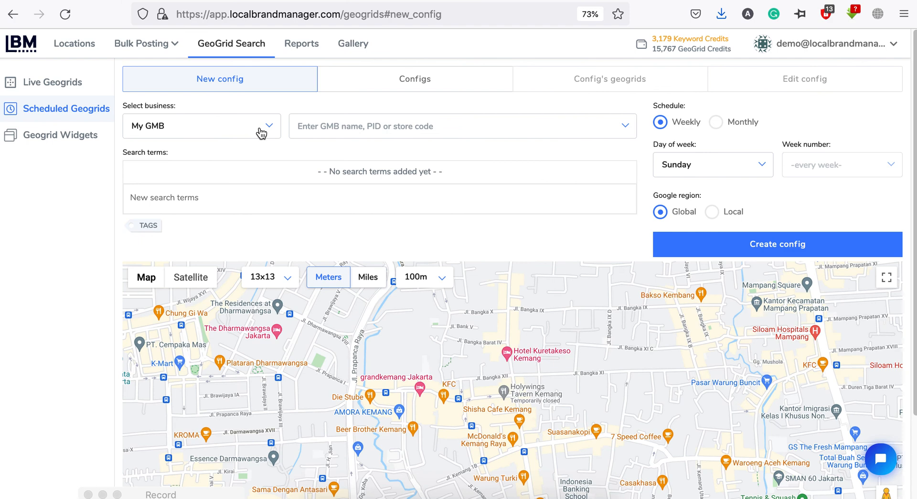
{"action": "mouse_move", "coordinate": [162, 108]}
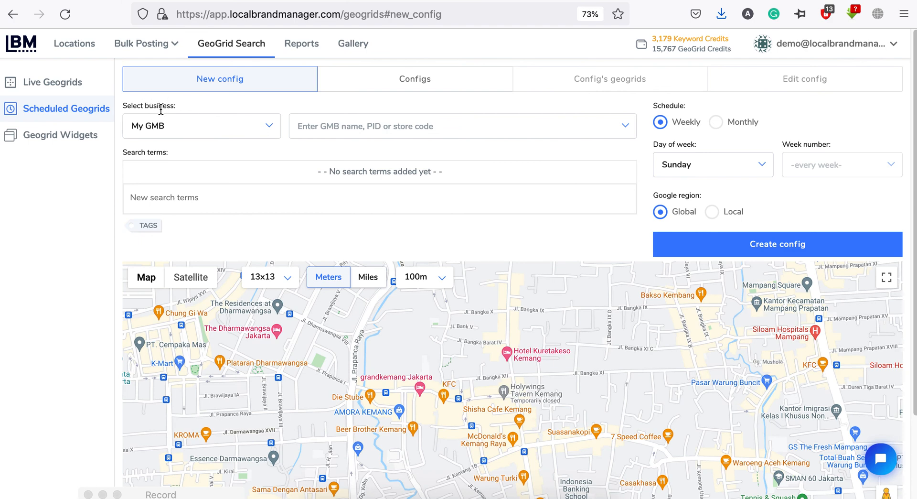
{"action": "mouse_move", "coordinate": [173, 131]}
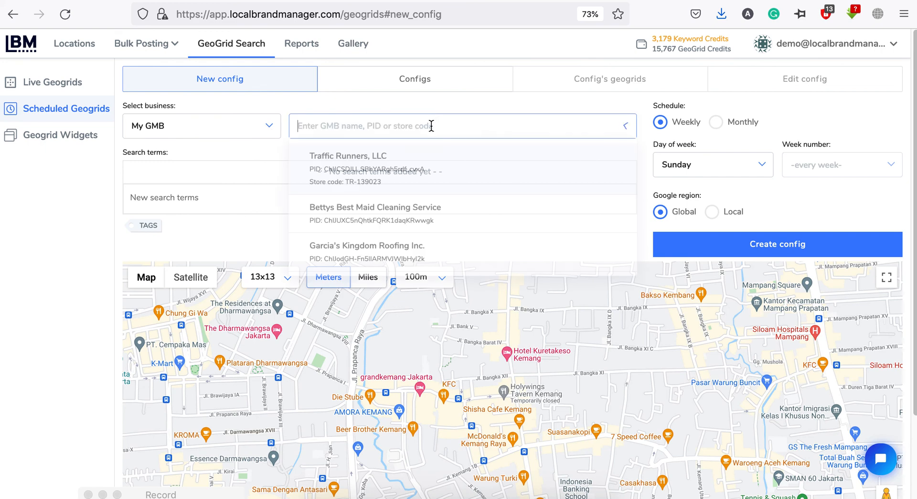
{"action": "left_click", "coordinate": [367, 246]}
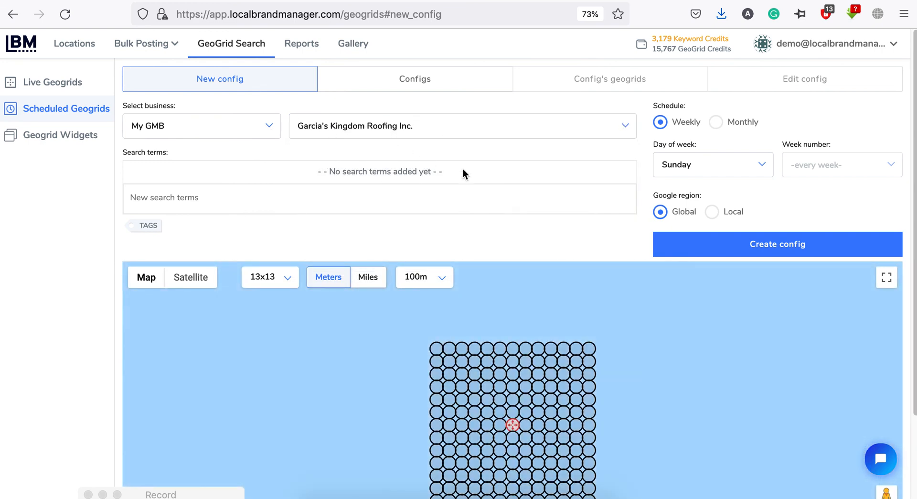
{"action": "left_click", "coordinate": [52, 82]}
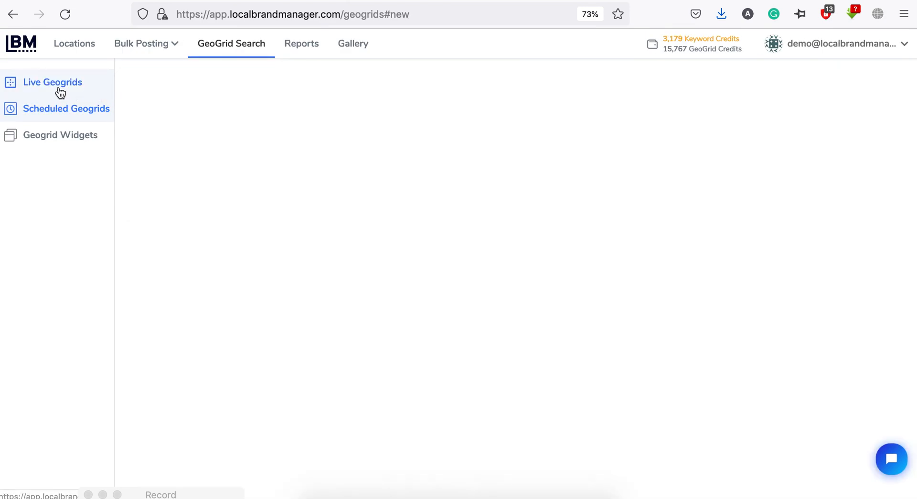
{"action": "left_click", "coordinate": [52, 82]}
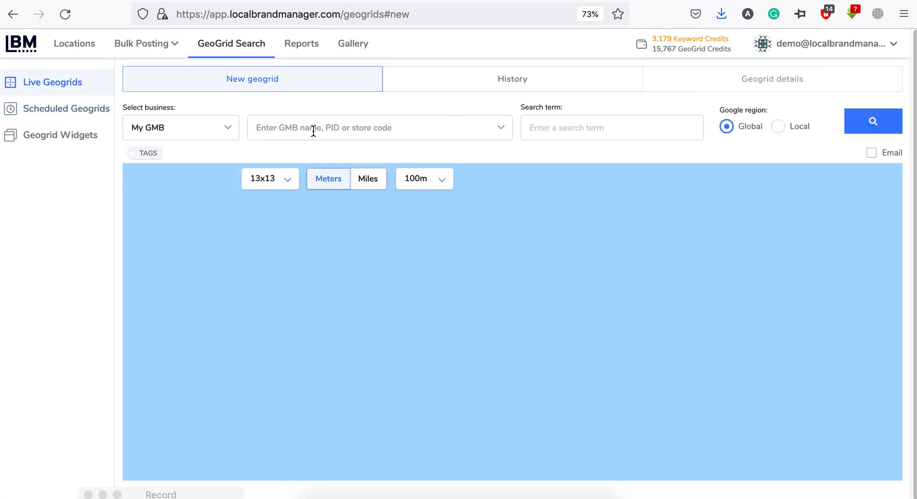